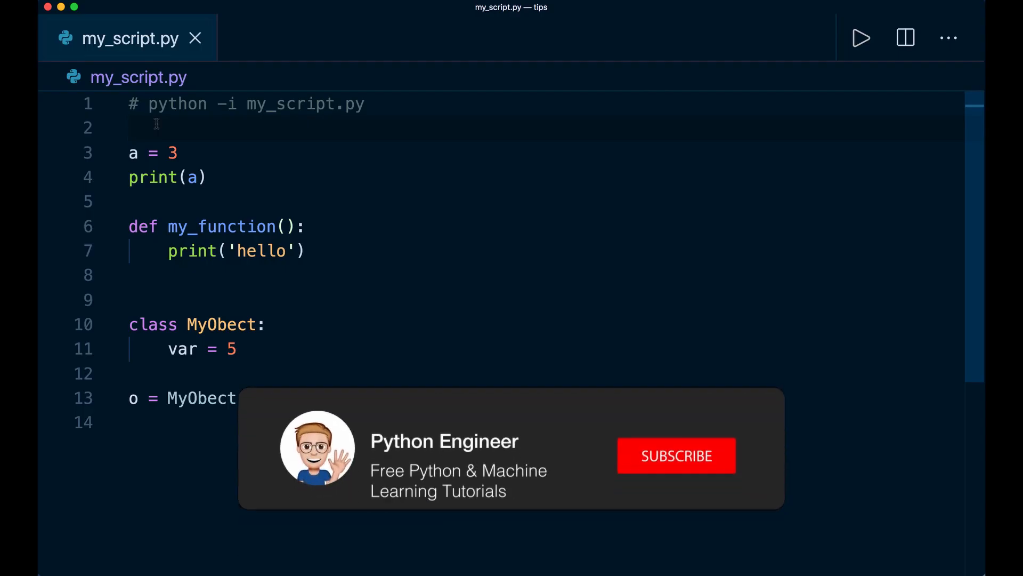
Run my_script.py with python, then with python -i, reaching a >>> prompt after it prints 3.
left_click(675, 455)
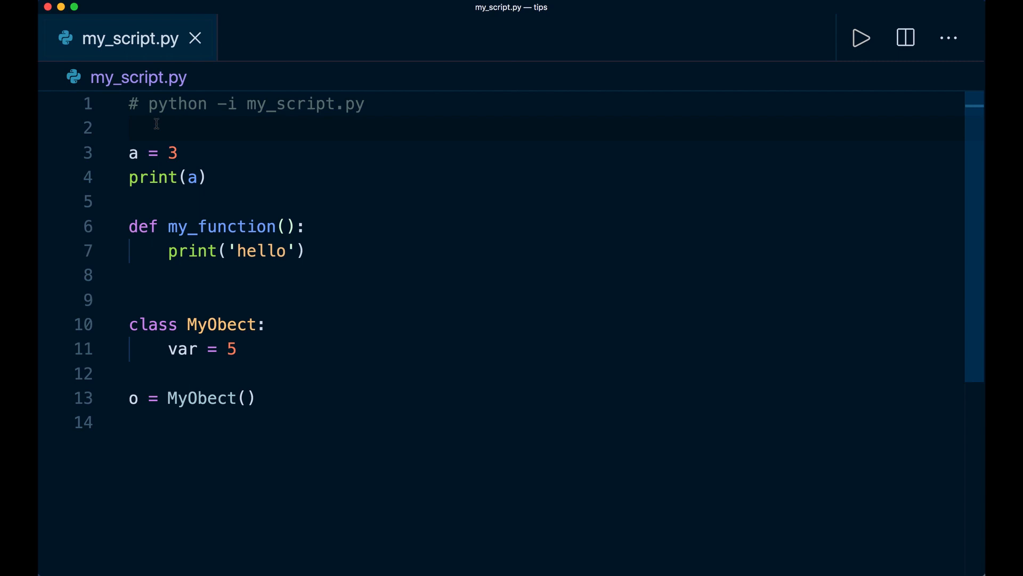
mouse_move(281, 110)
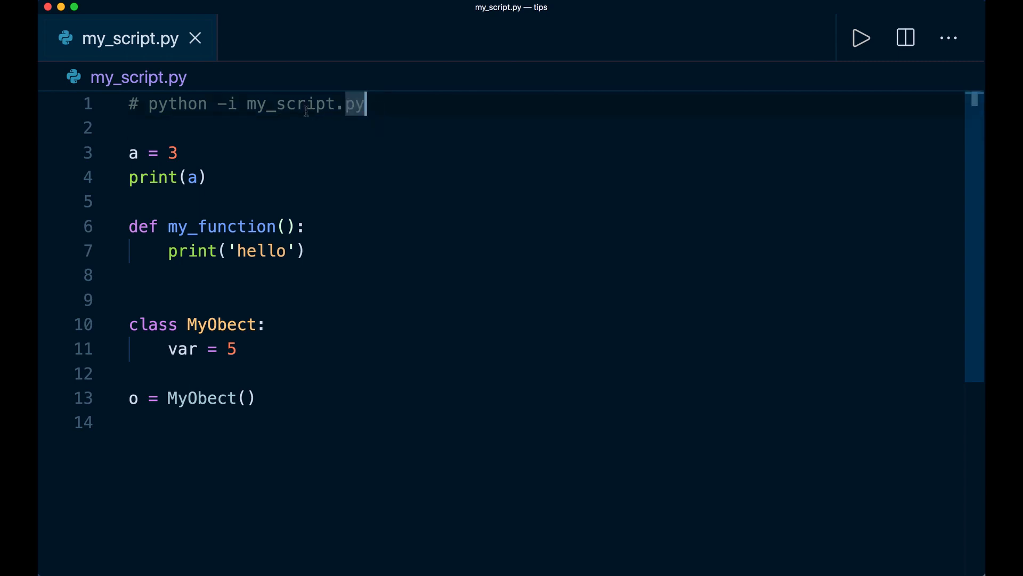
double_click(230, 104)
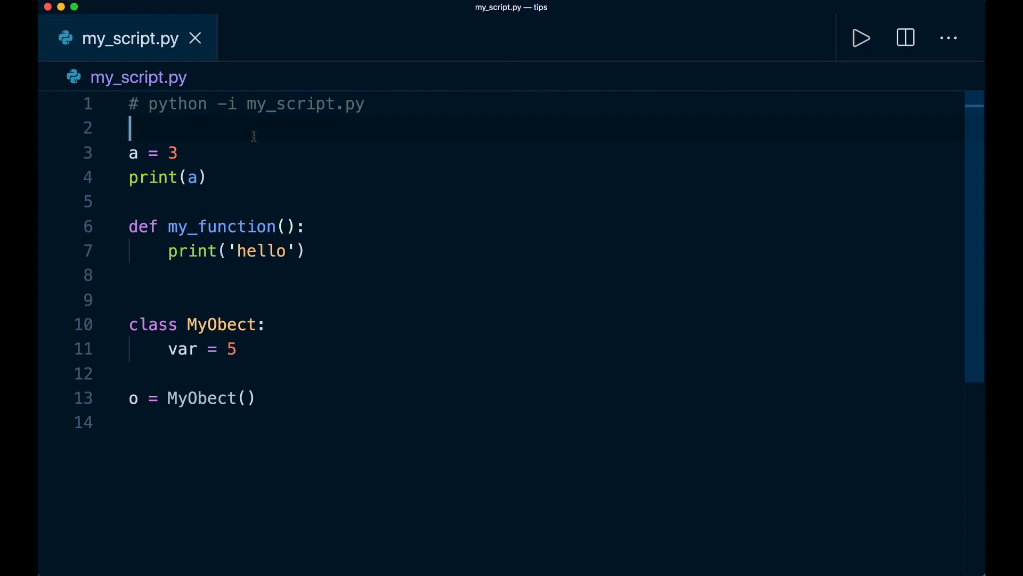
mouse_move(53, 375)
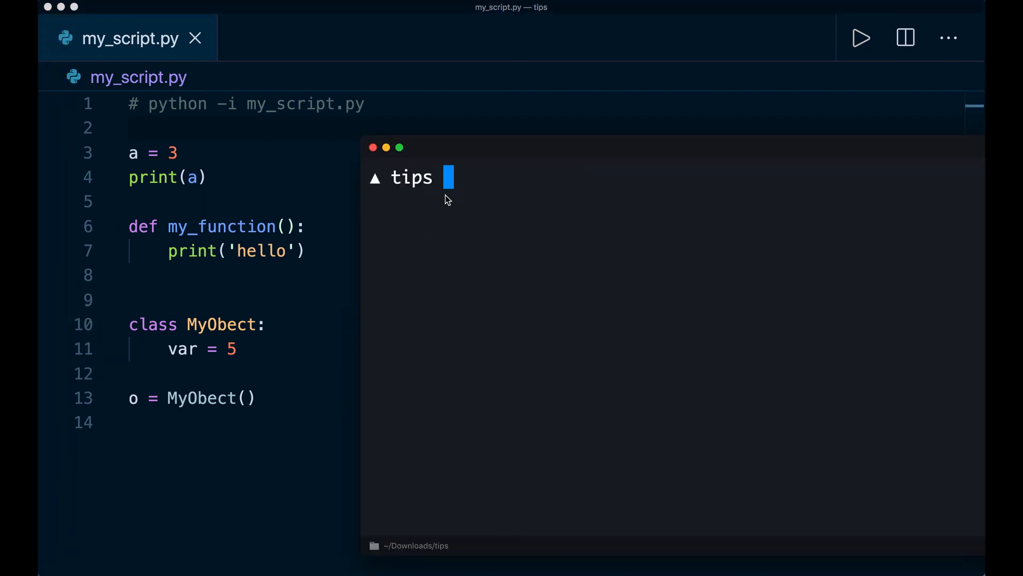
type("pytho")
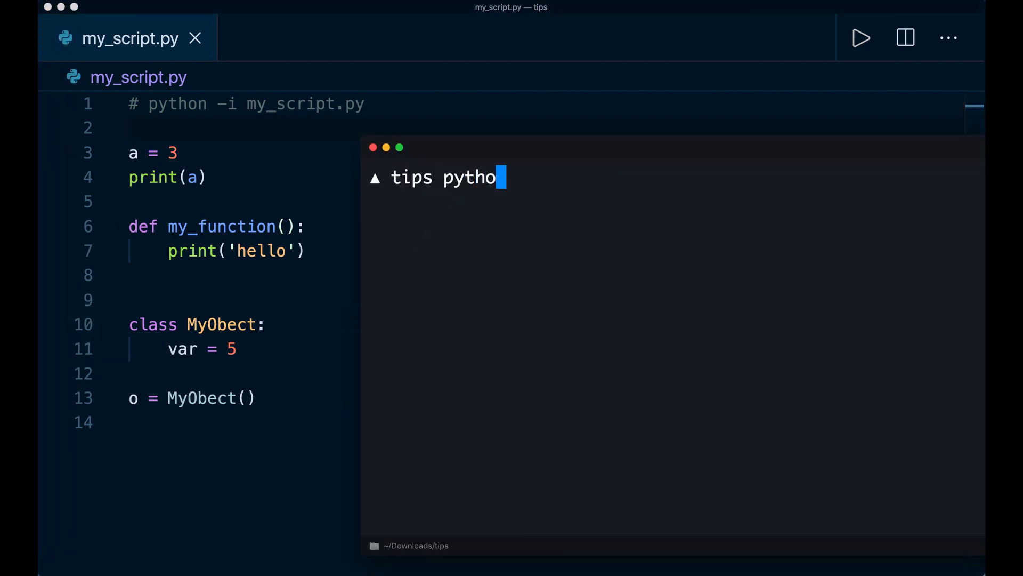
type("n my")
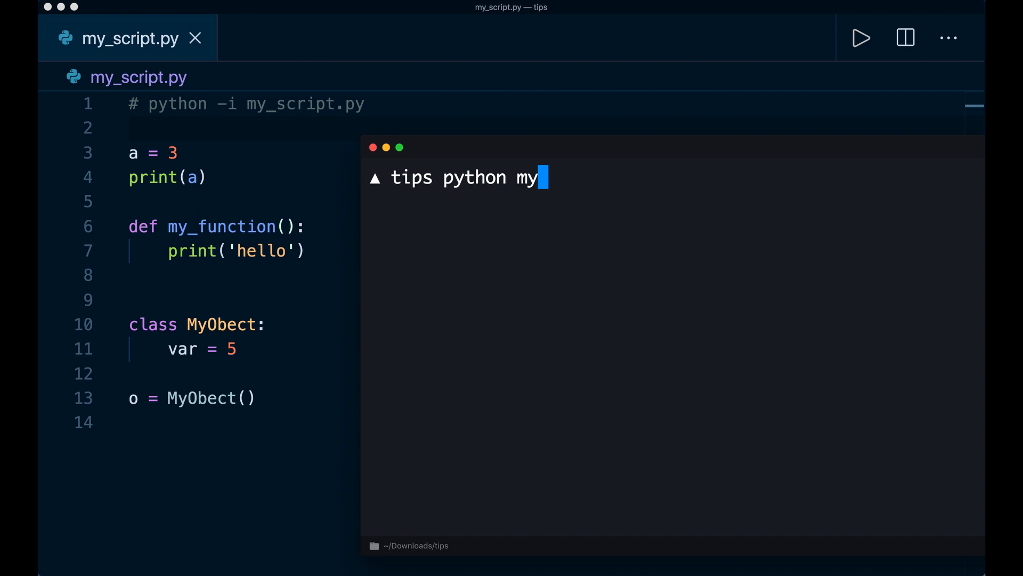
key("Enter")
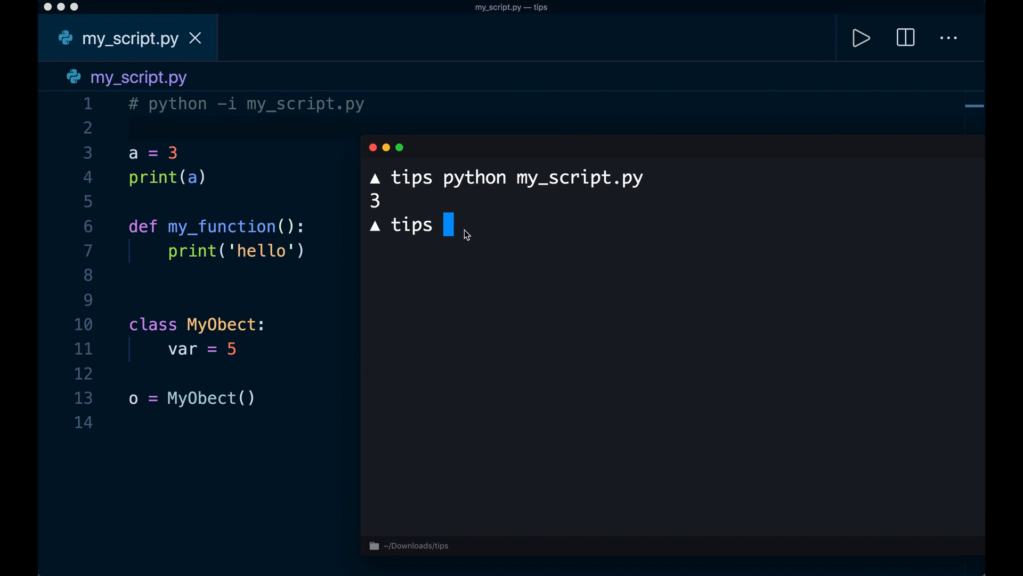
type("python my_script.py")
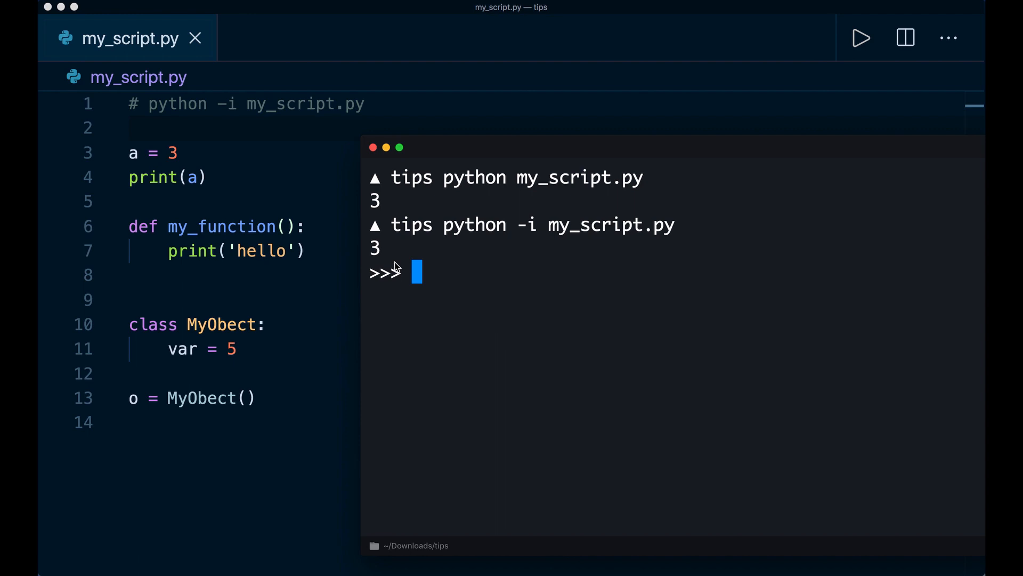
mouse_move(454, 281)
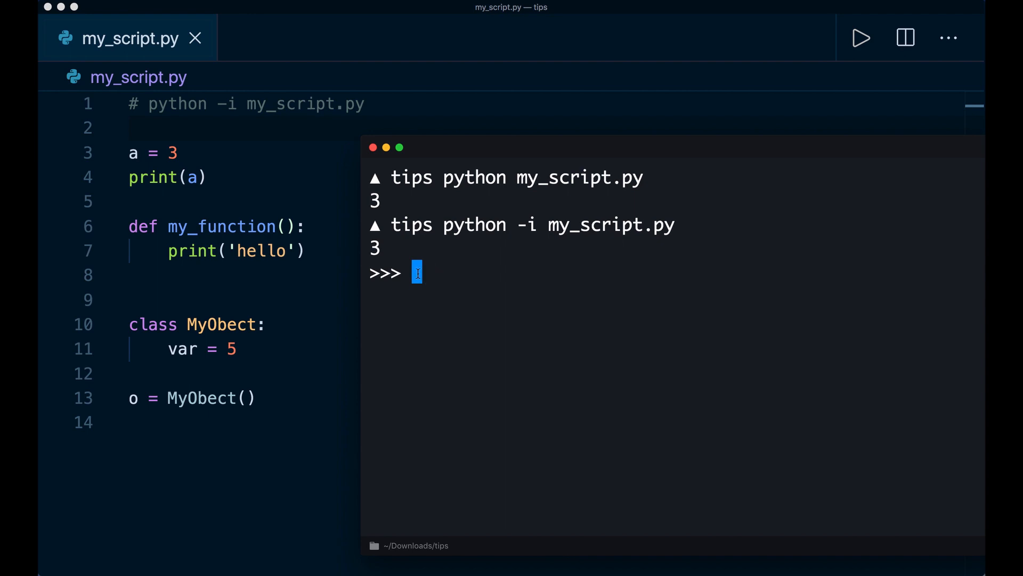
Print a (3) and call my_function(), which prints hello.
type("a")
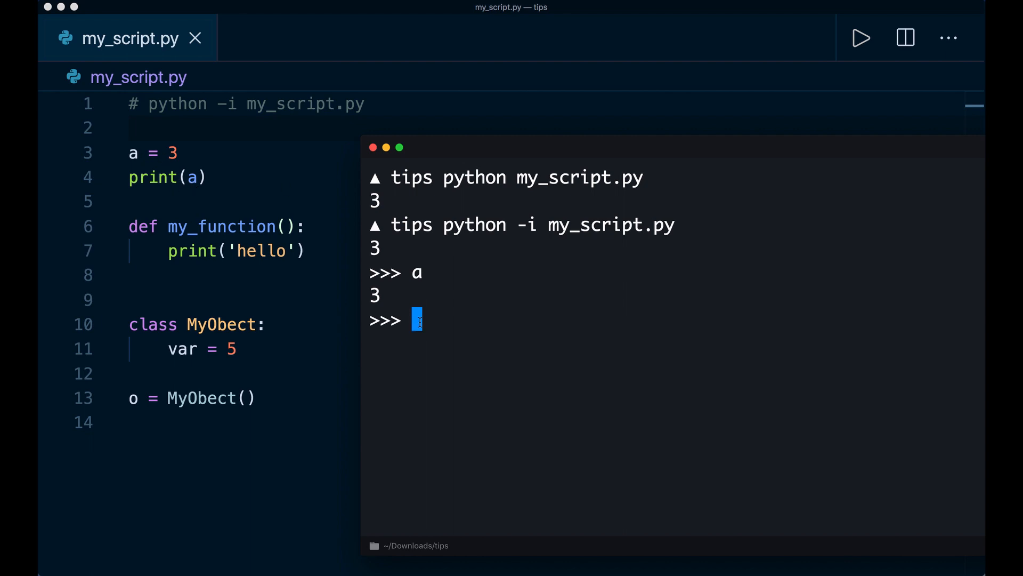
type("my_function(")
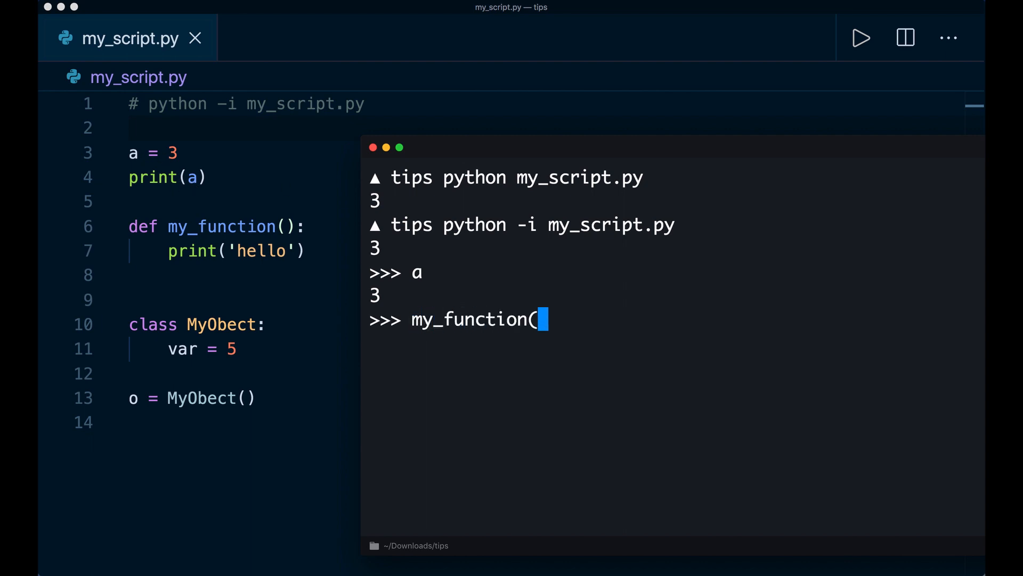
key("Return")
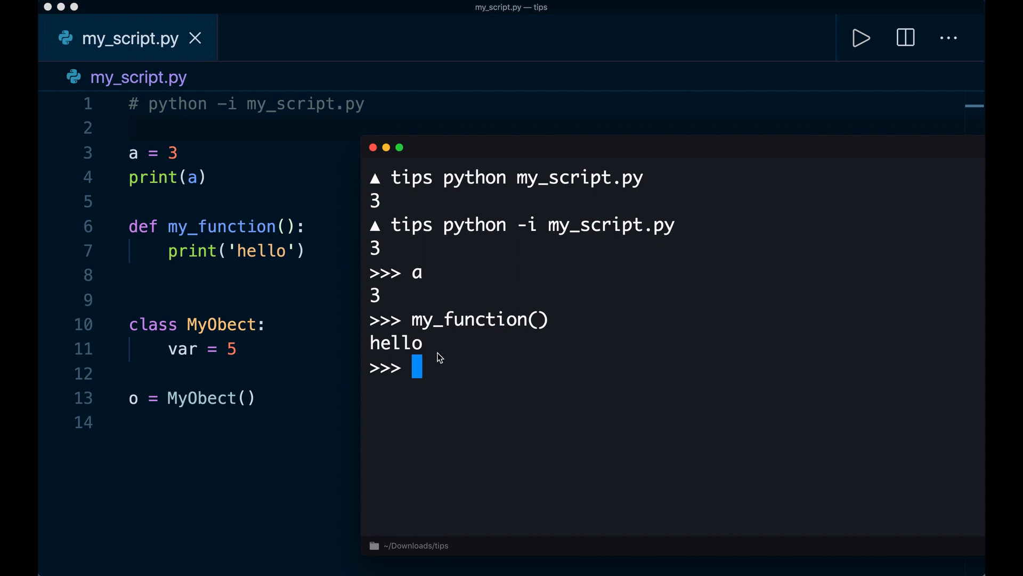
mouse_move(449, 382)
type("o")
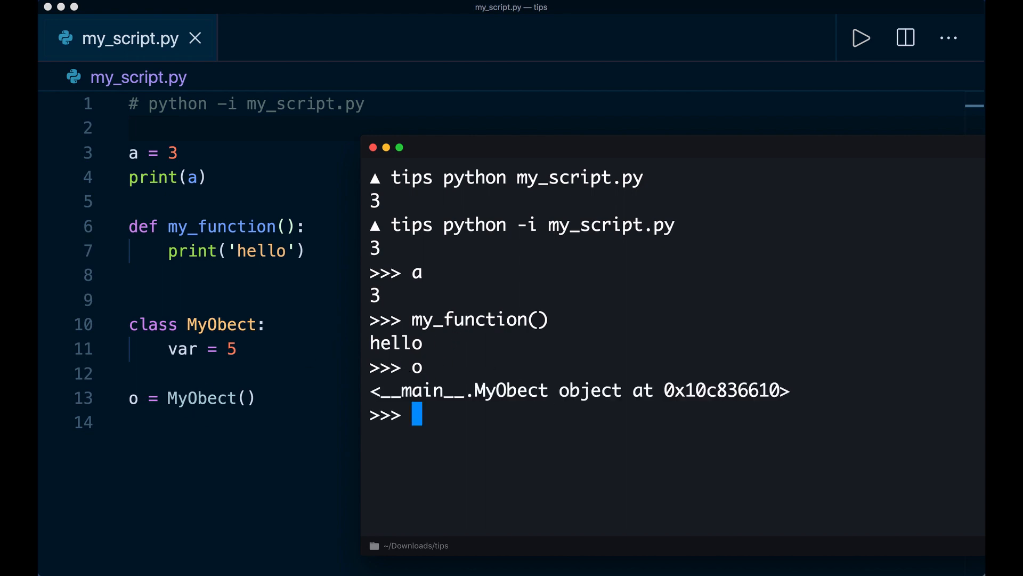
Inspect the object o and o.var (5), then assign o.var = 7.
type(".v")
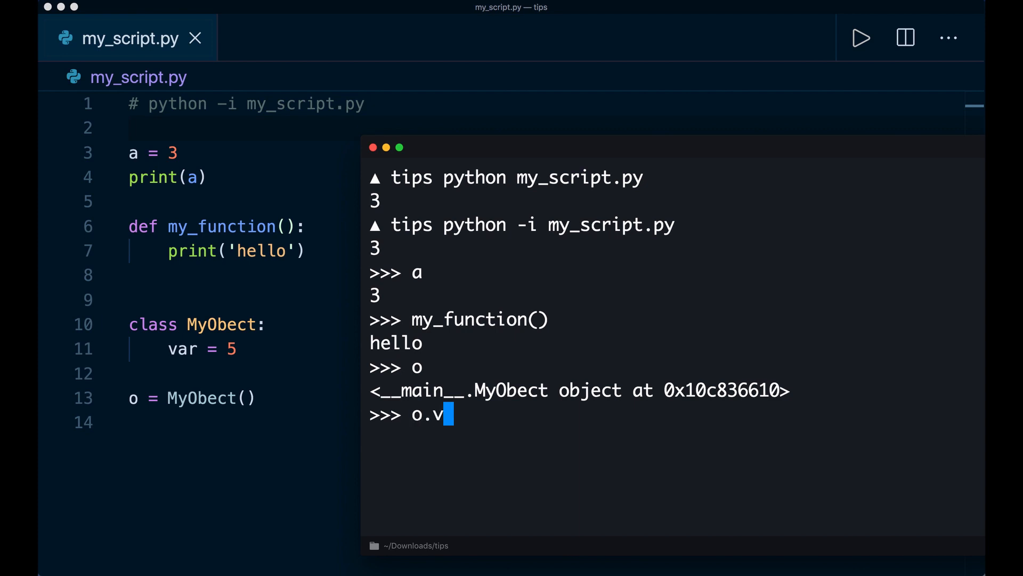
type("ar")
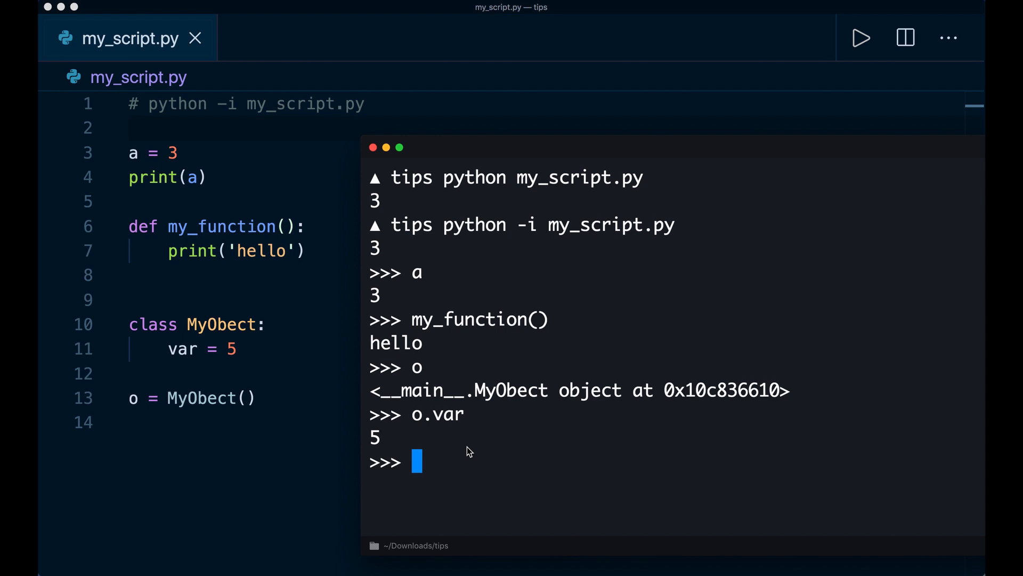
type("o.va")
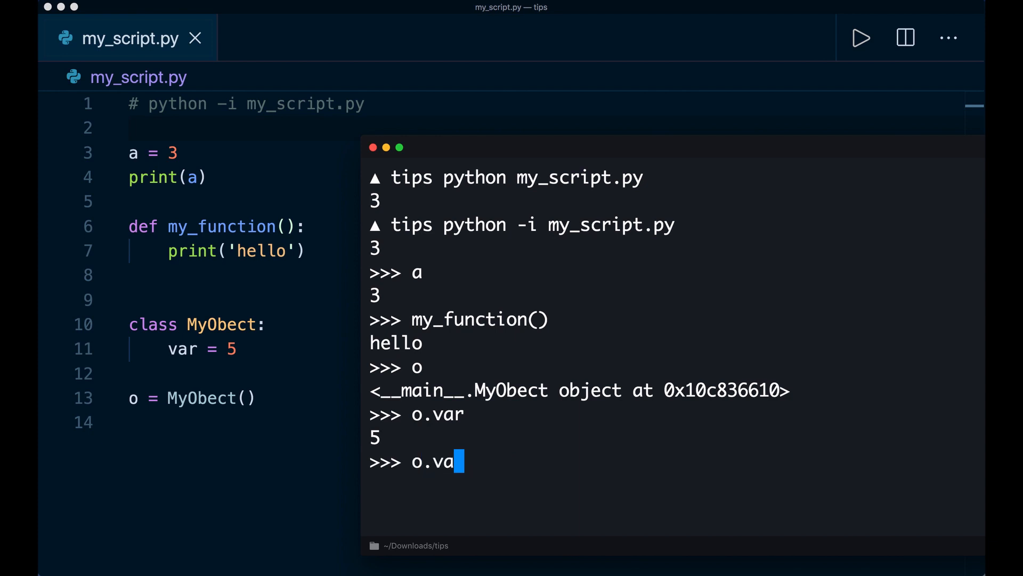
type("r = 7")
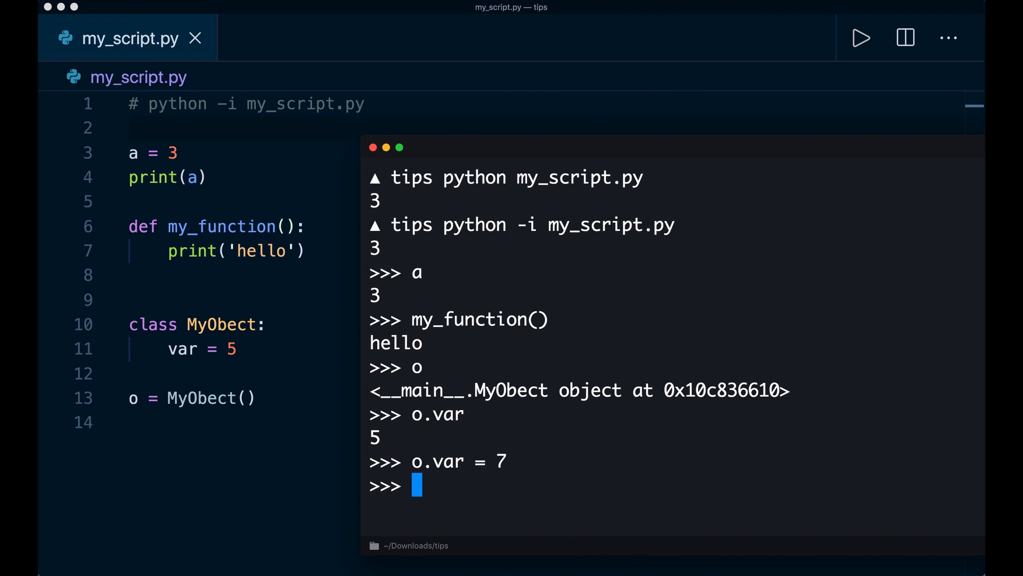
Verify o.var now returns 7, then quit() the interpreter back to the shell.
type("o.var")
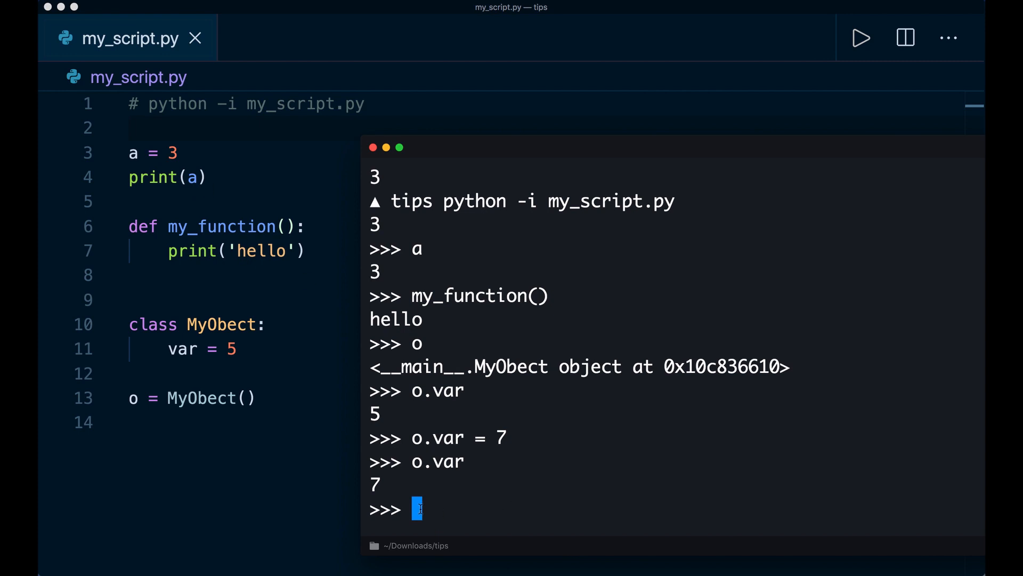
type("quit()")
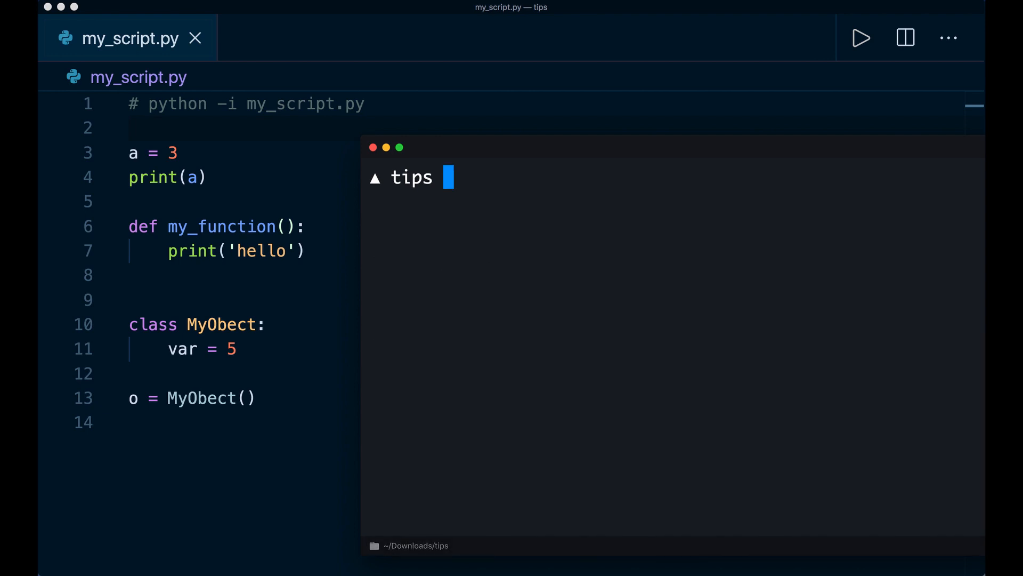
mouse_move(490, 194)
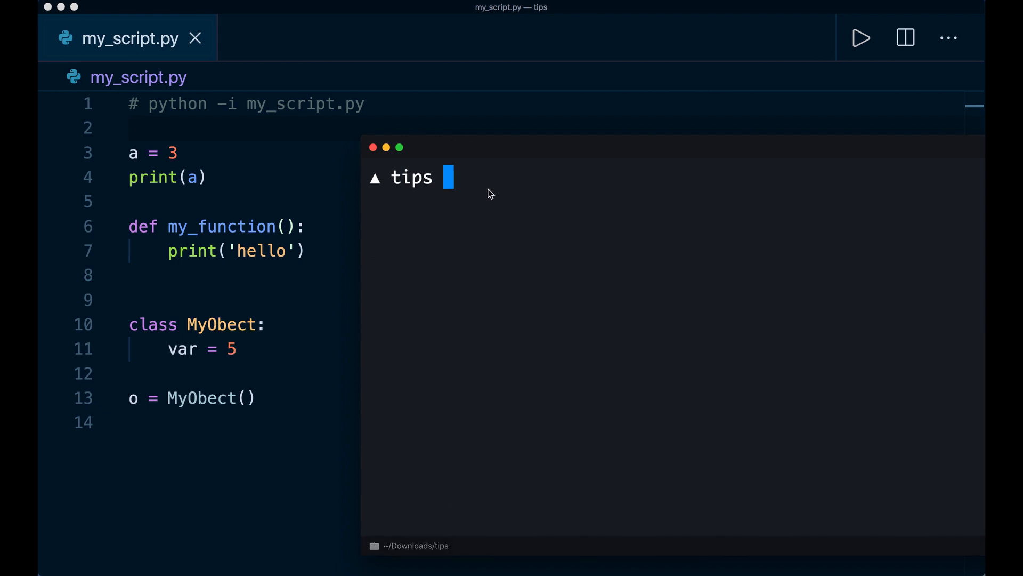